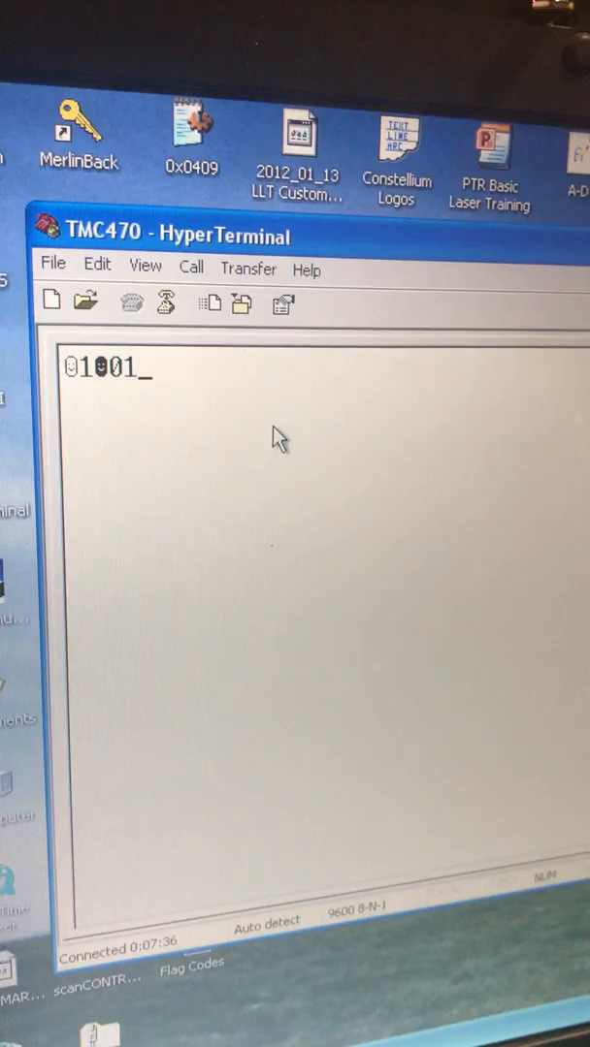
{"action": "type", "text": "AAA"}
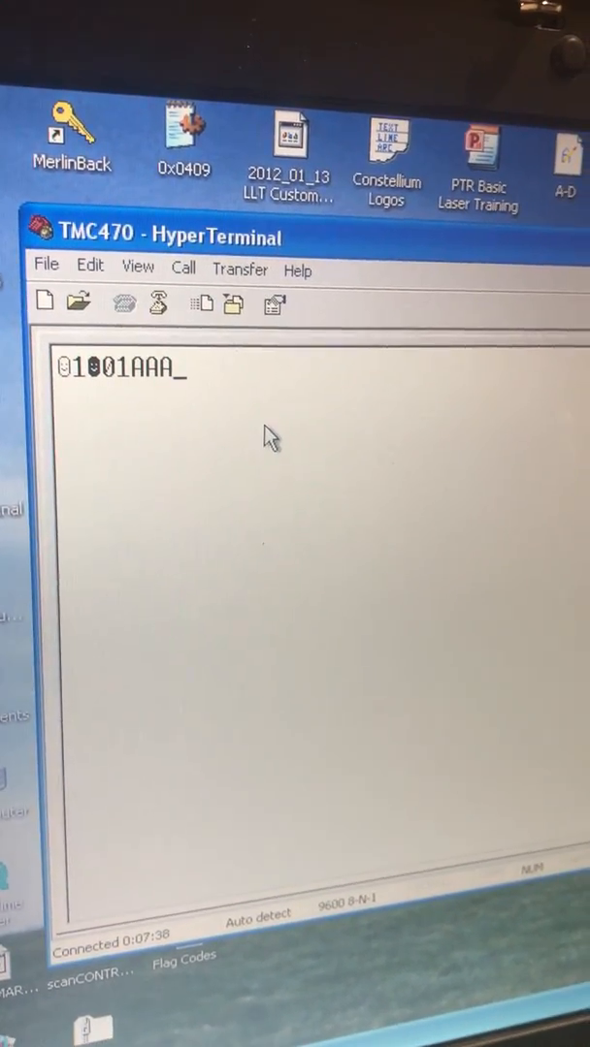